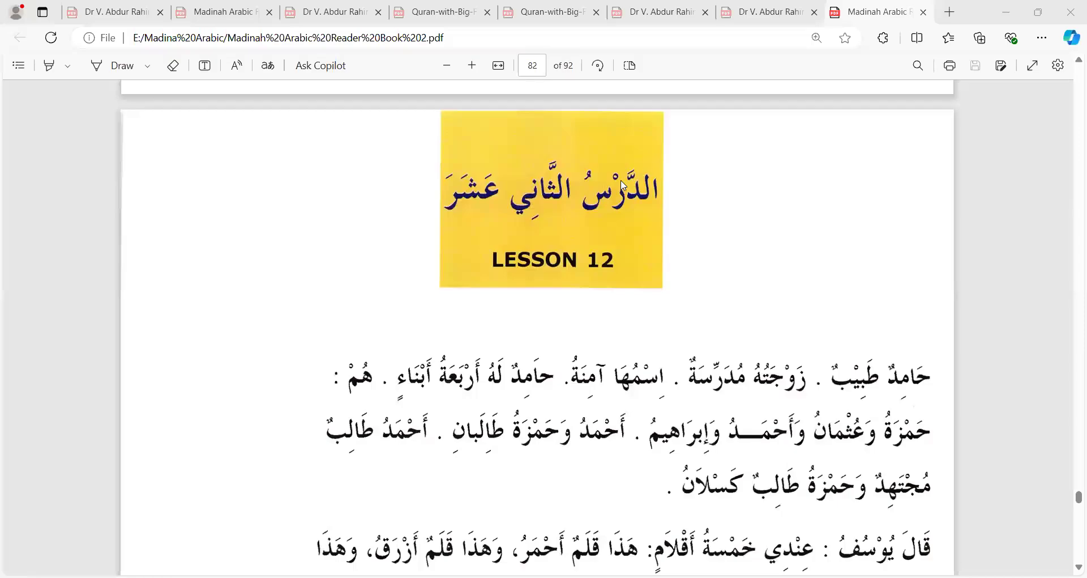
scroll("down", 3)
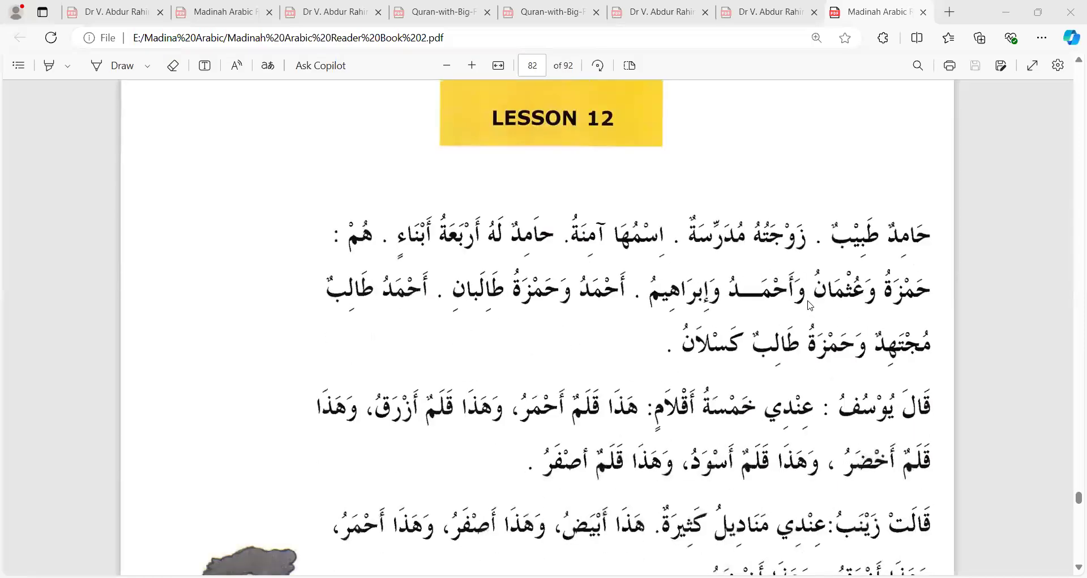
mouse_move(844, 251)
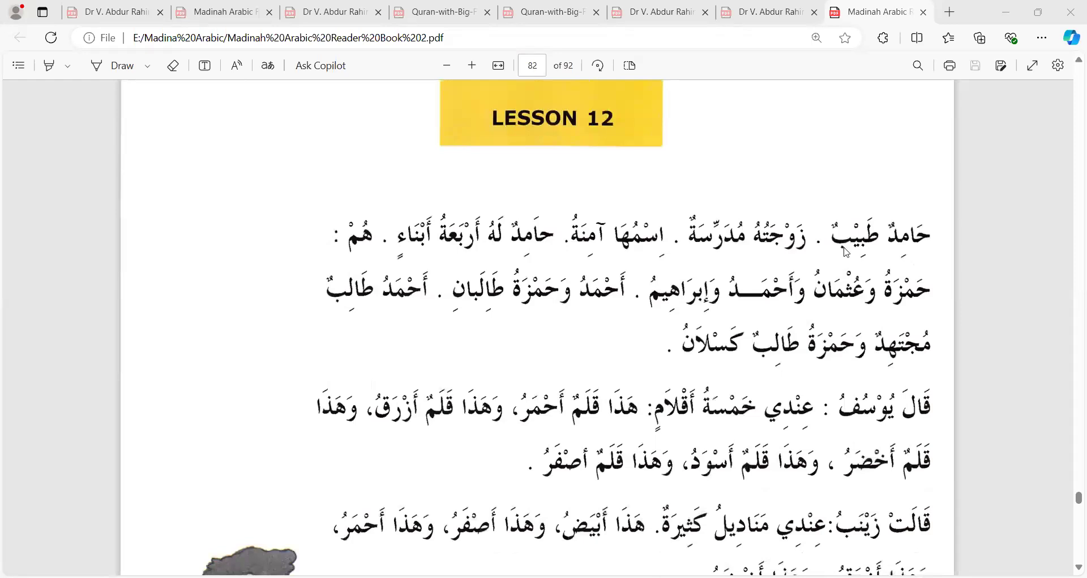
mouse_move(767, 250)
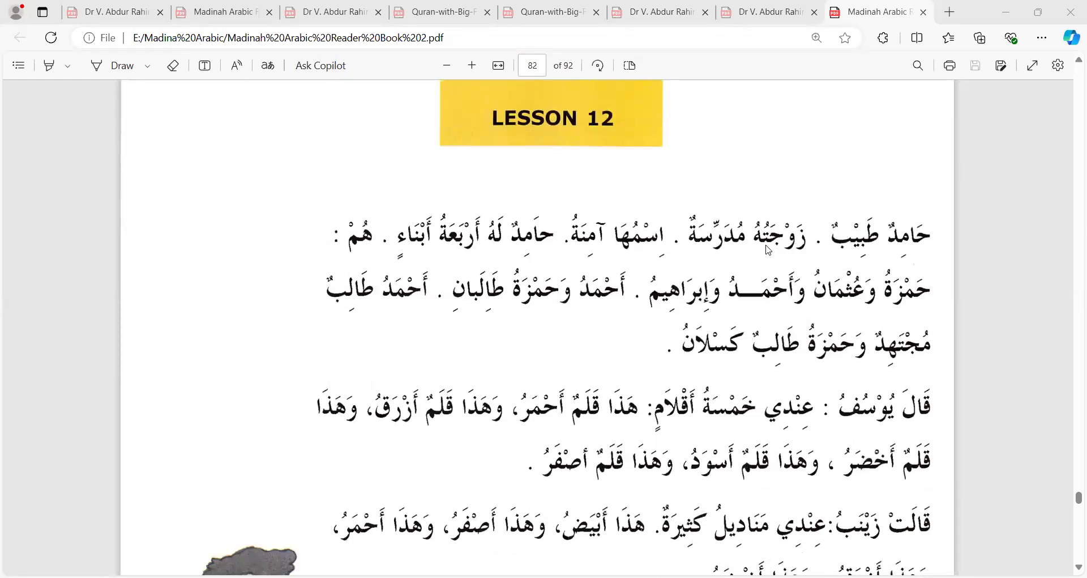
mouse_move(745, 248)
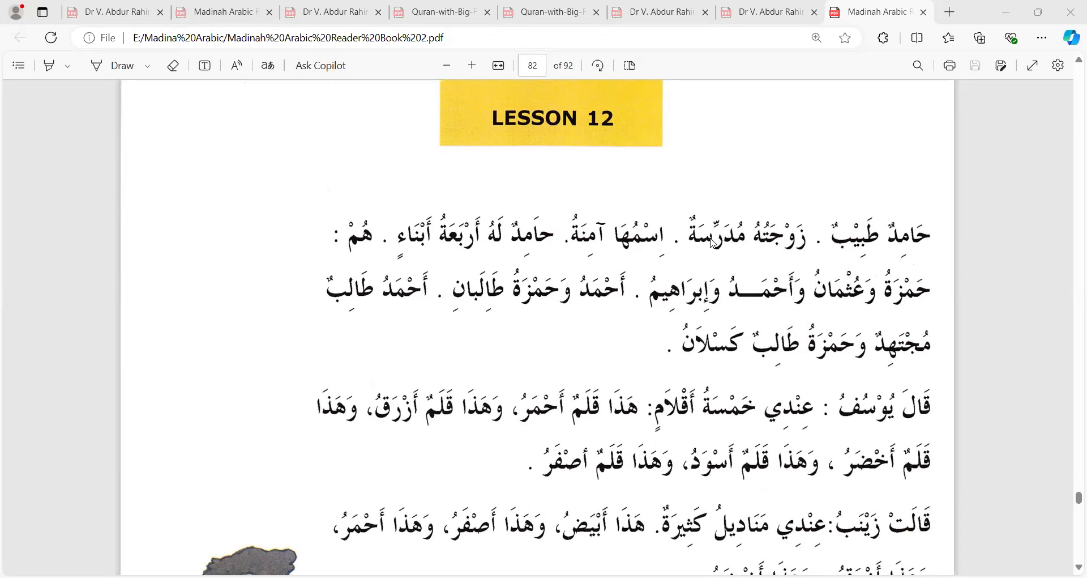
mouse_move(410, 244)
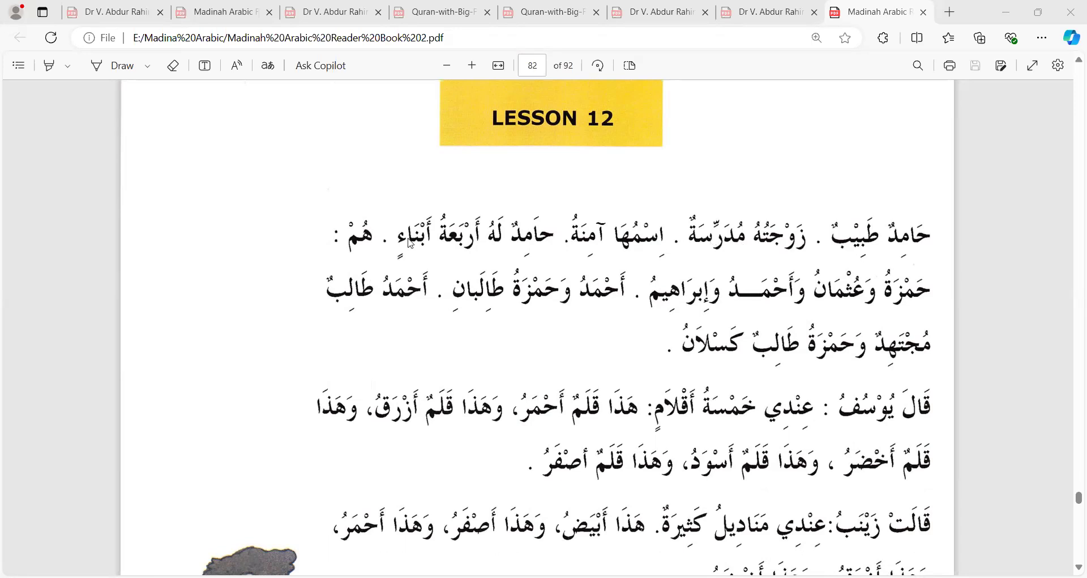
mouse_move(651, 117)
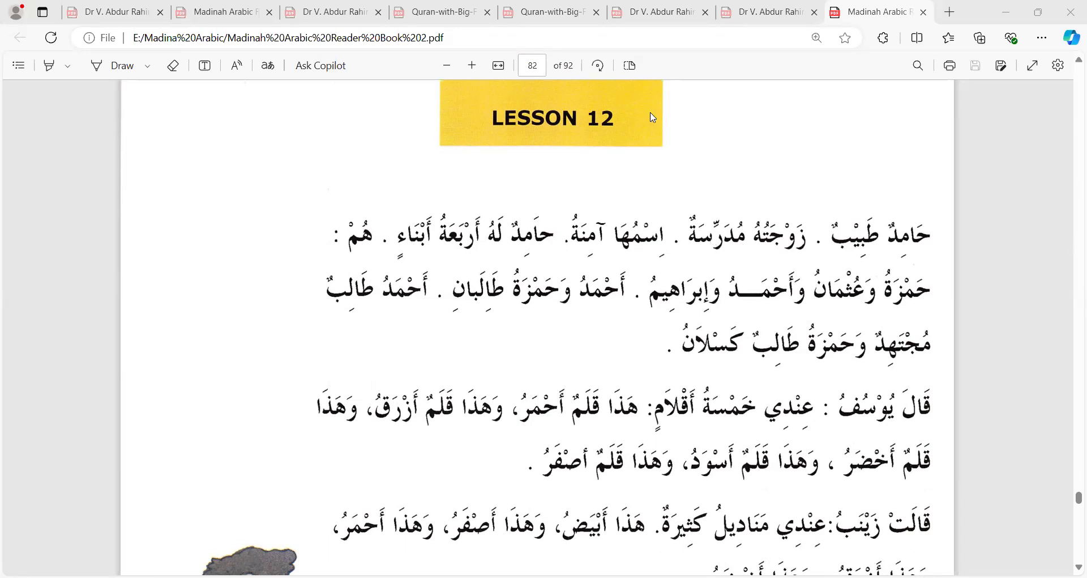
mouse_move(1032, 303)
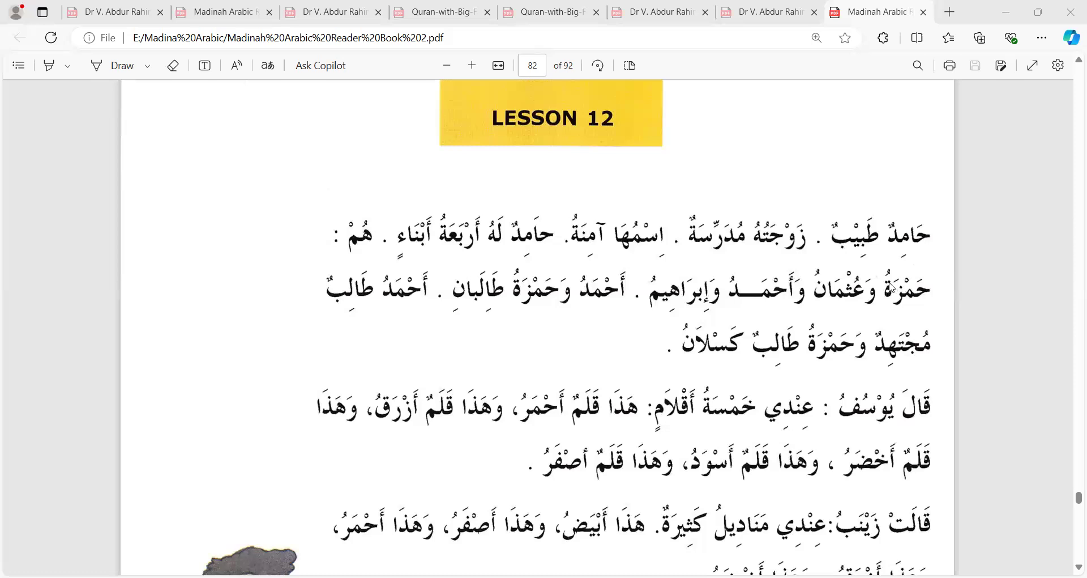
mouse_move(840, 303)
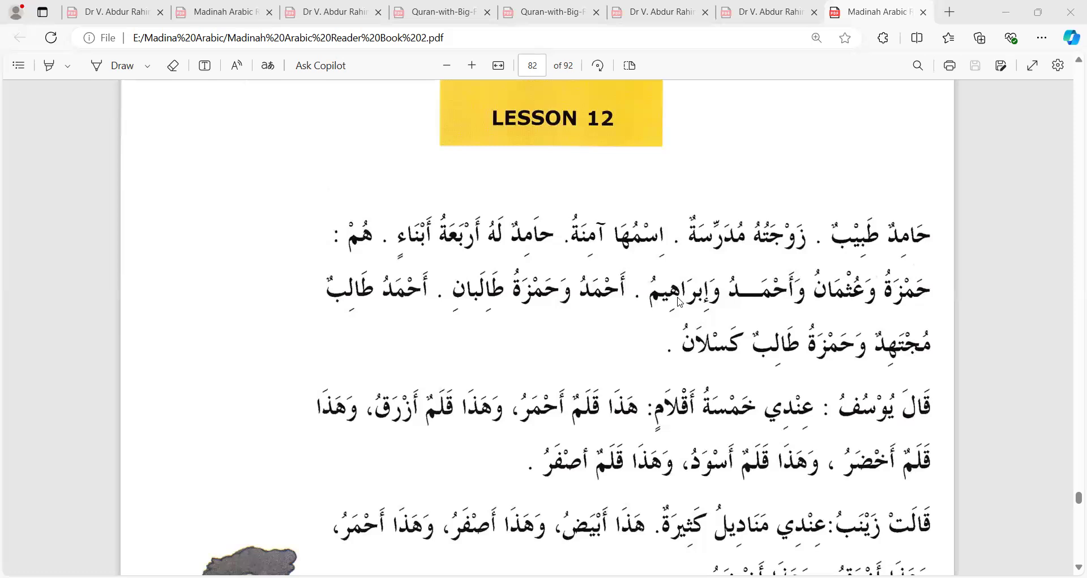
mouse_move(738, 285)
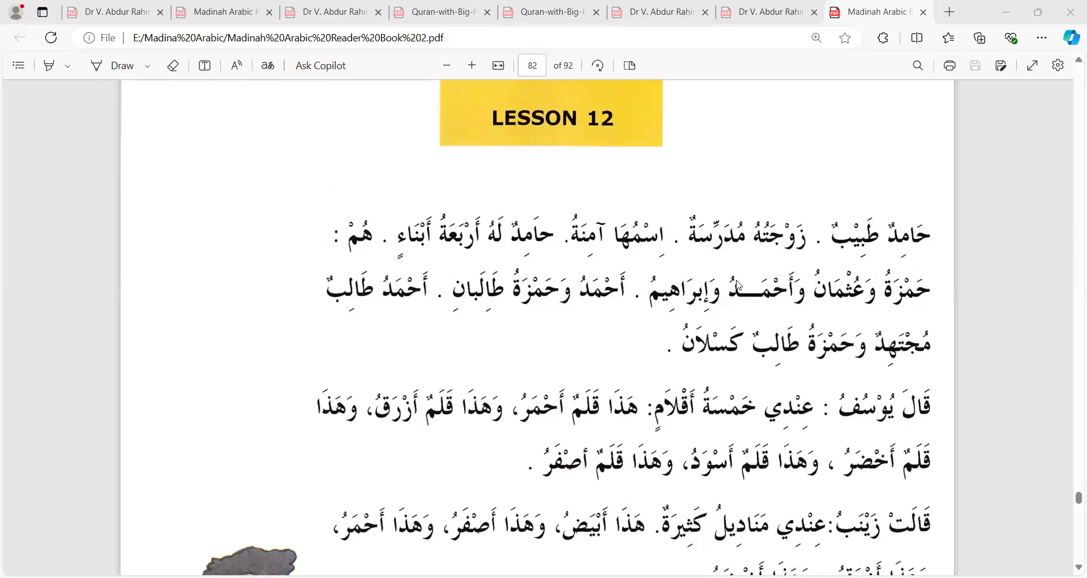
mouse_move(781, 250)
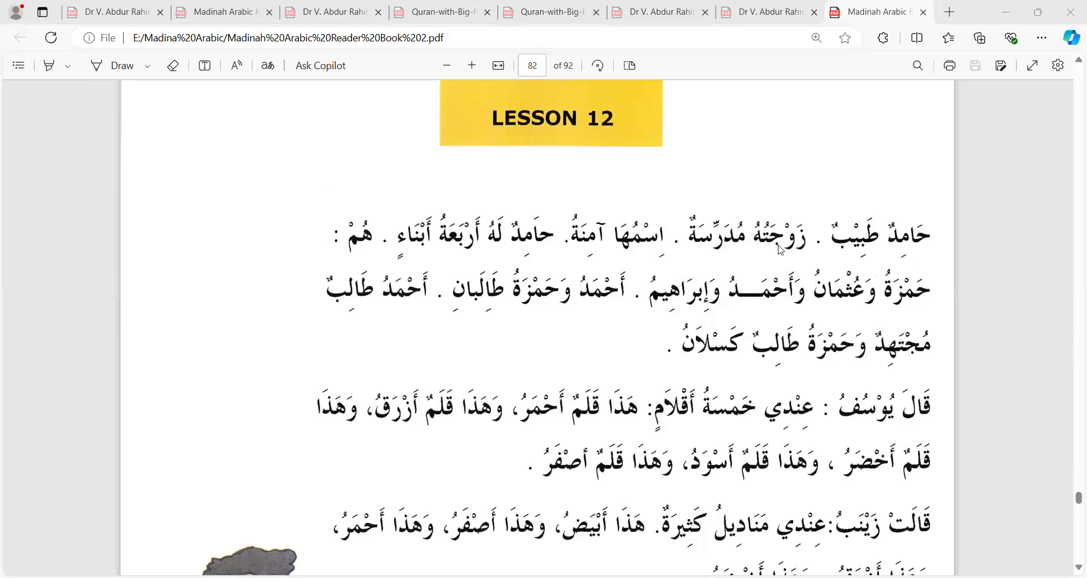
mouse_move(816, 337)
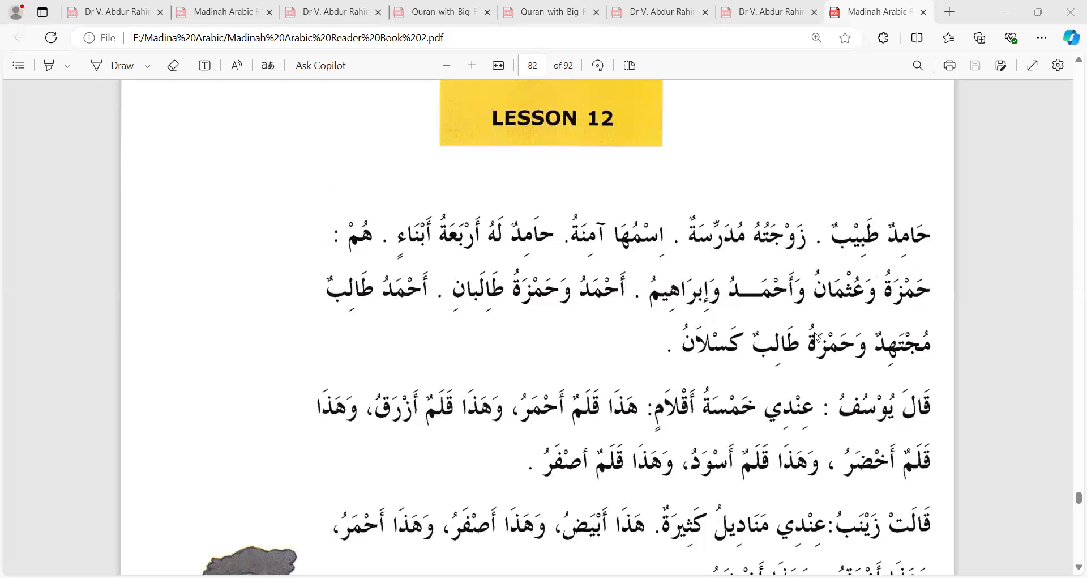
mouse_move(371, 280)
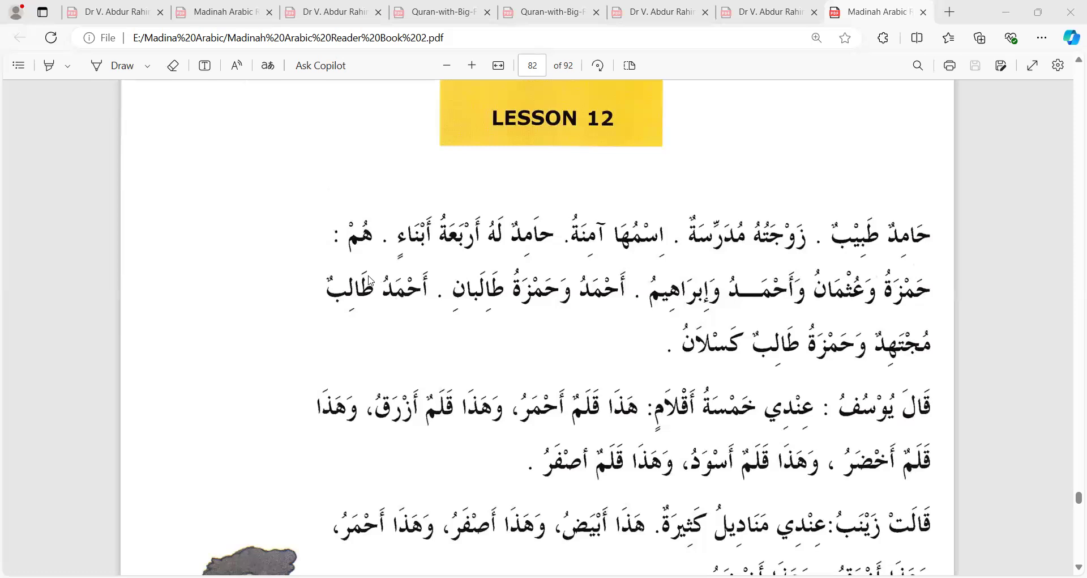
mouse_move(902, 355)
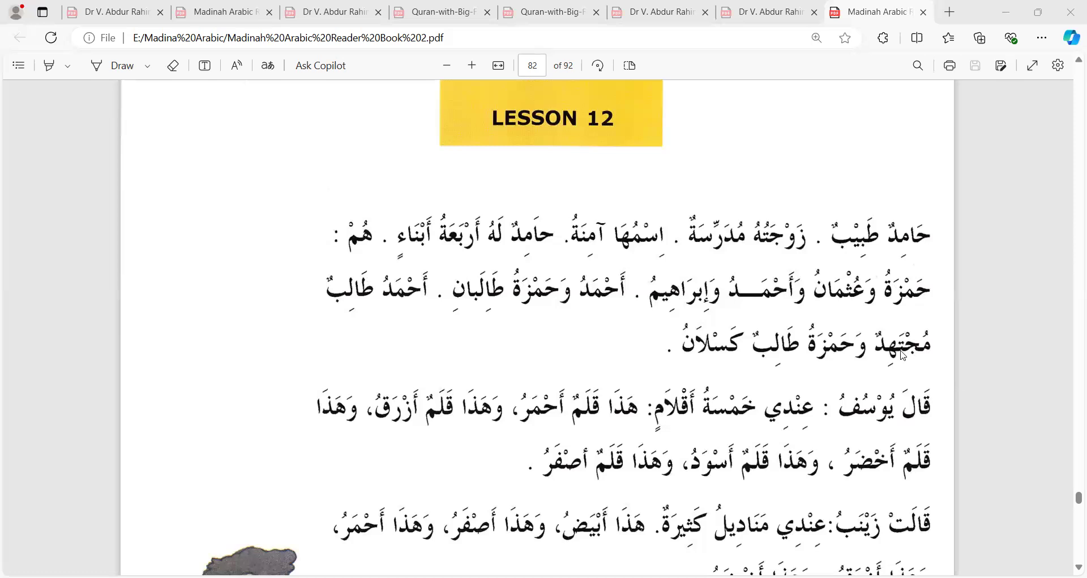
mouse_move(761, 368)
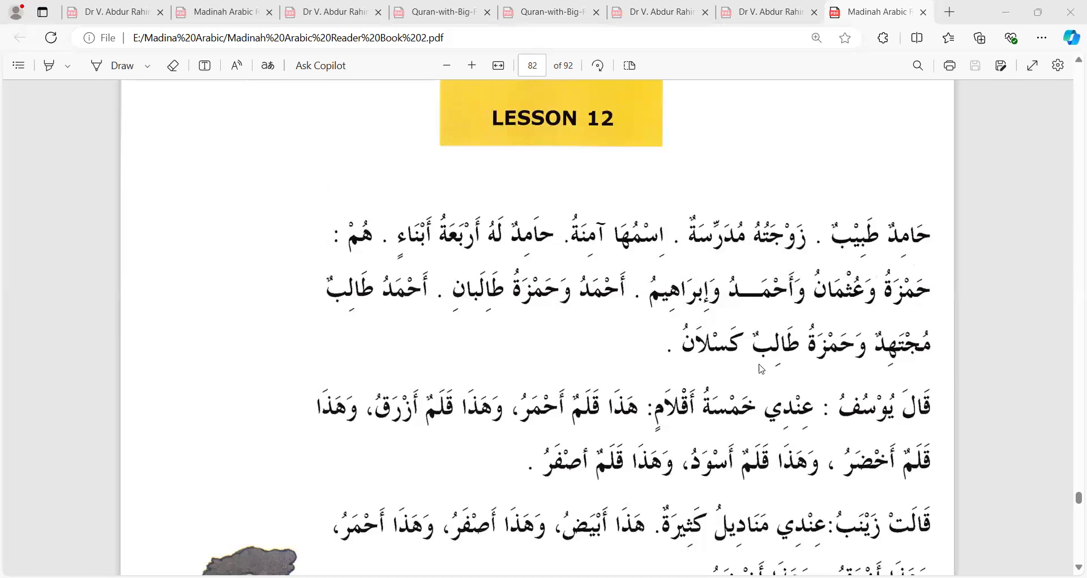
mouse_move(688, 378)
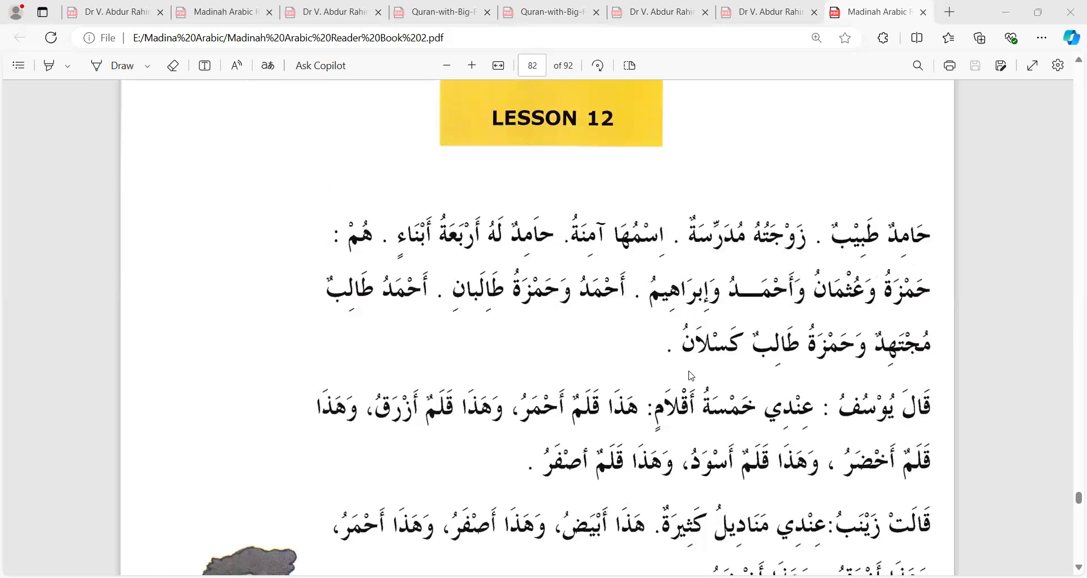
mouse_move(694, 373)
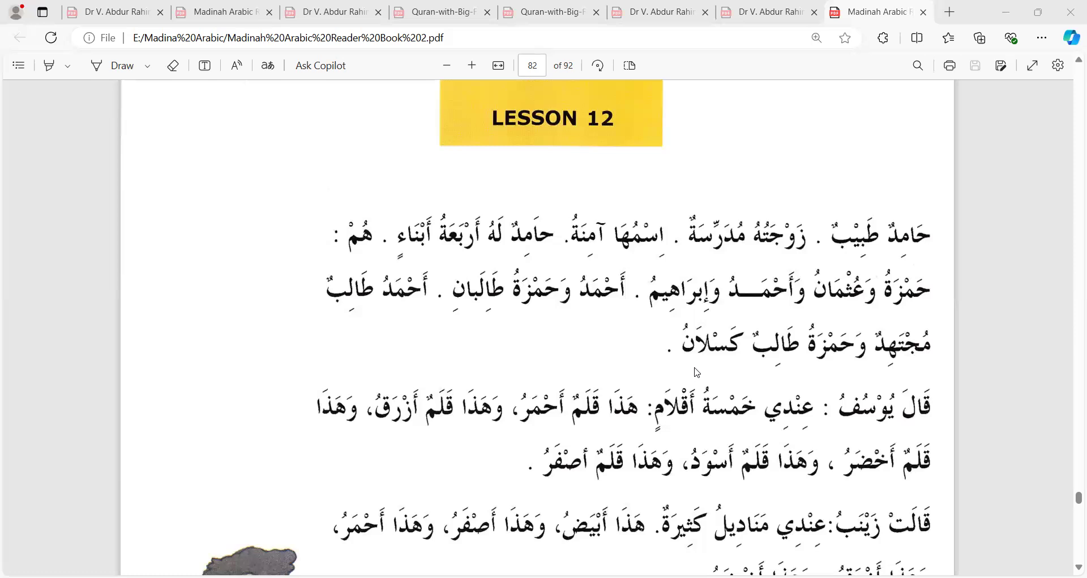
mouse_move(789, 553)
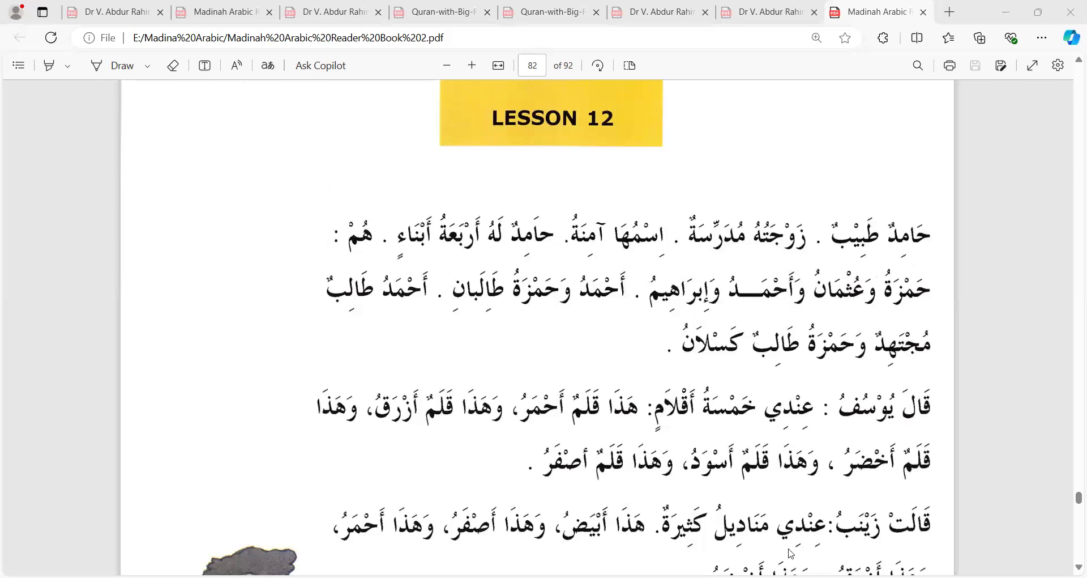
scroll("down", 3)
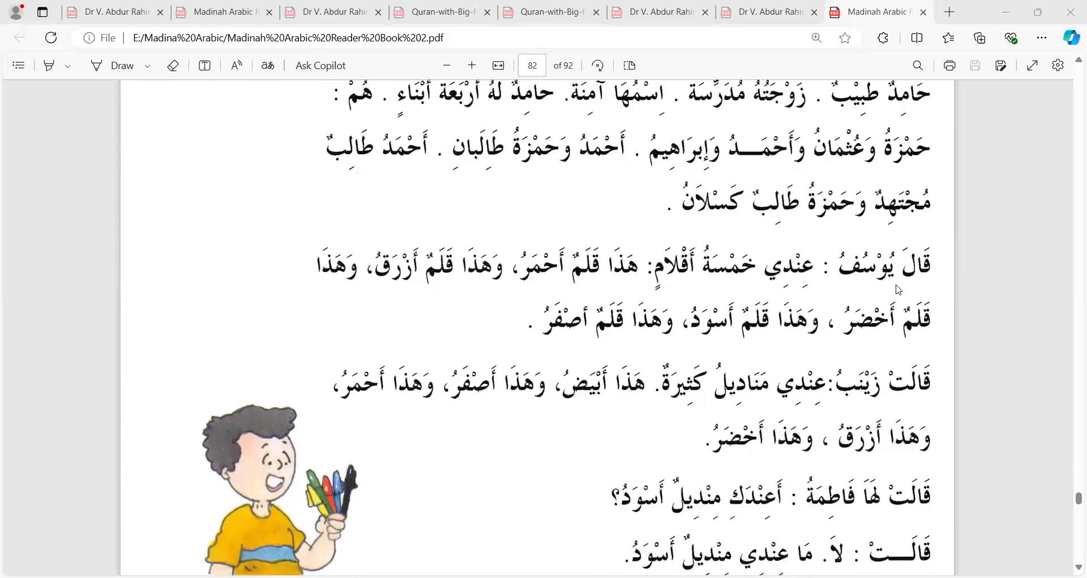
mouse_move(863, 287)
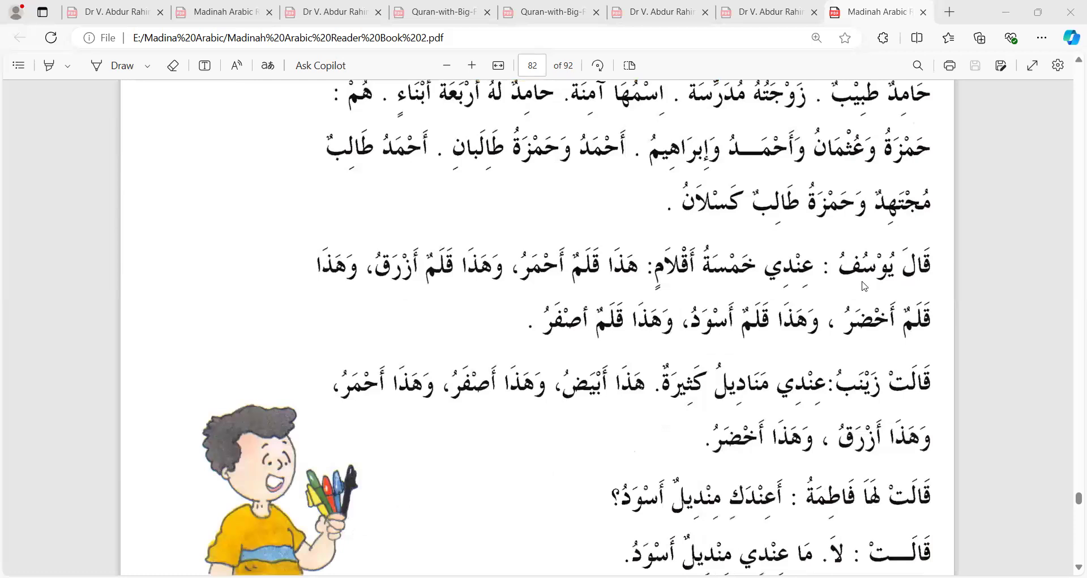
mouse_move(595, 170)
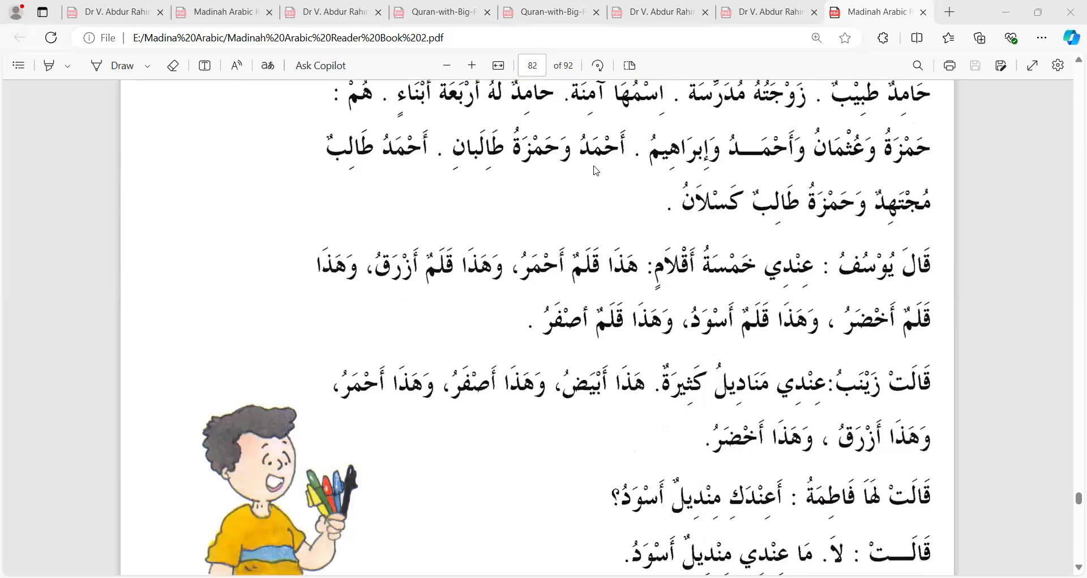
mouse_move(742, 286)
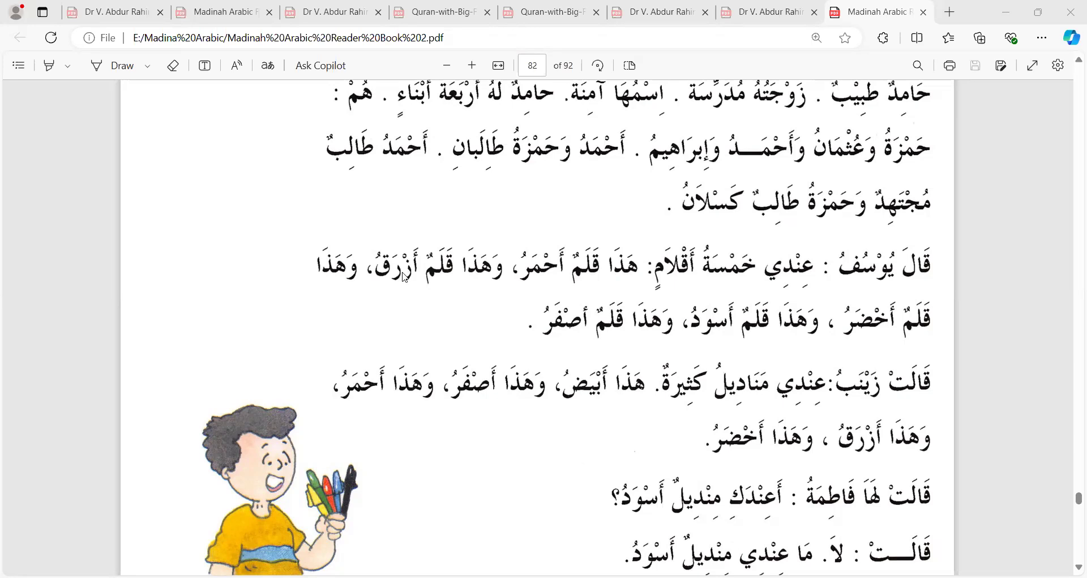
mouse_move(879, 331)
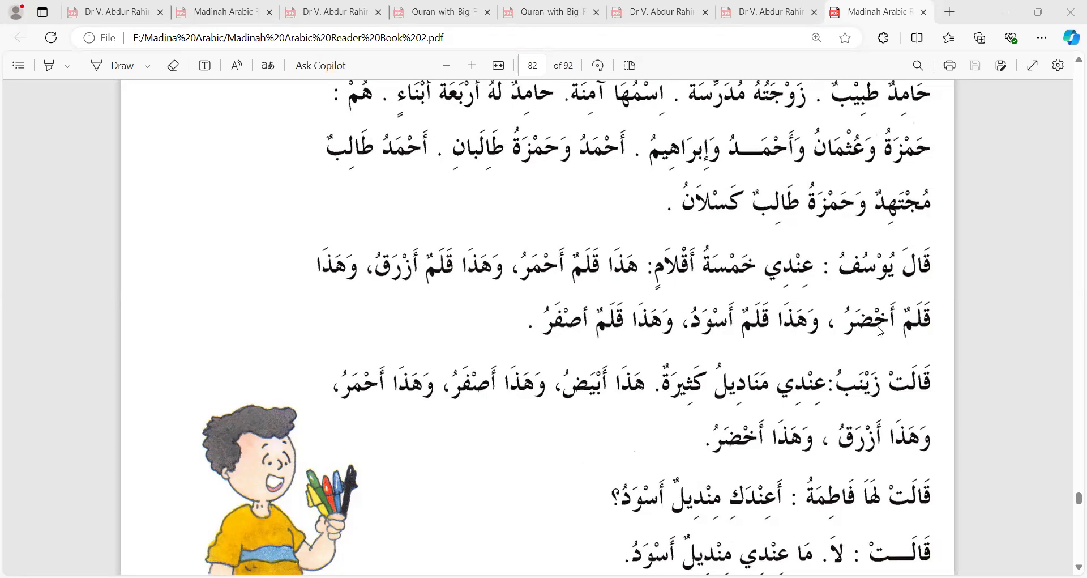
mouse_move(863, 320)
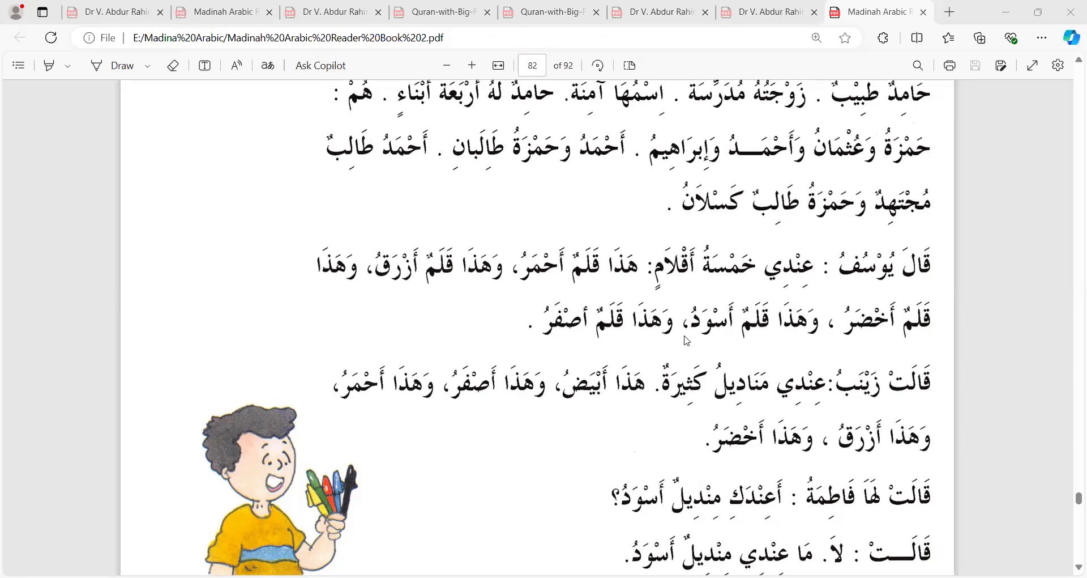
scroll("down", 3)
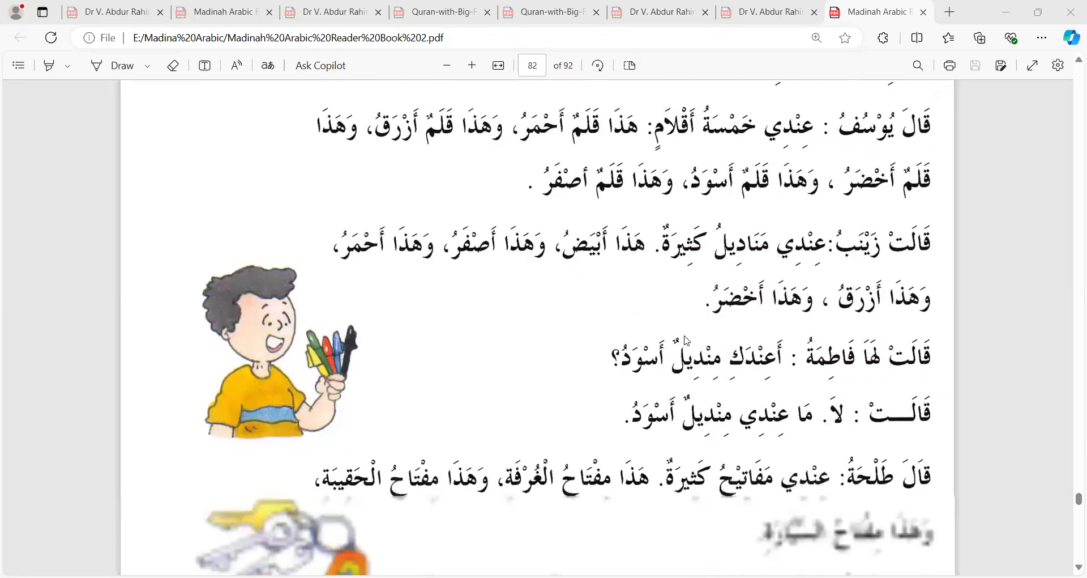
scroll("down", 3)
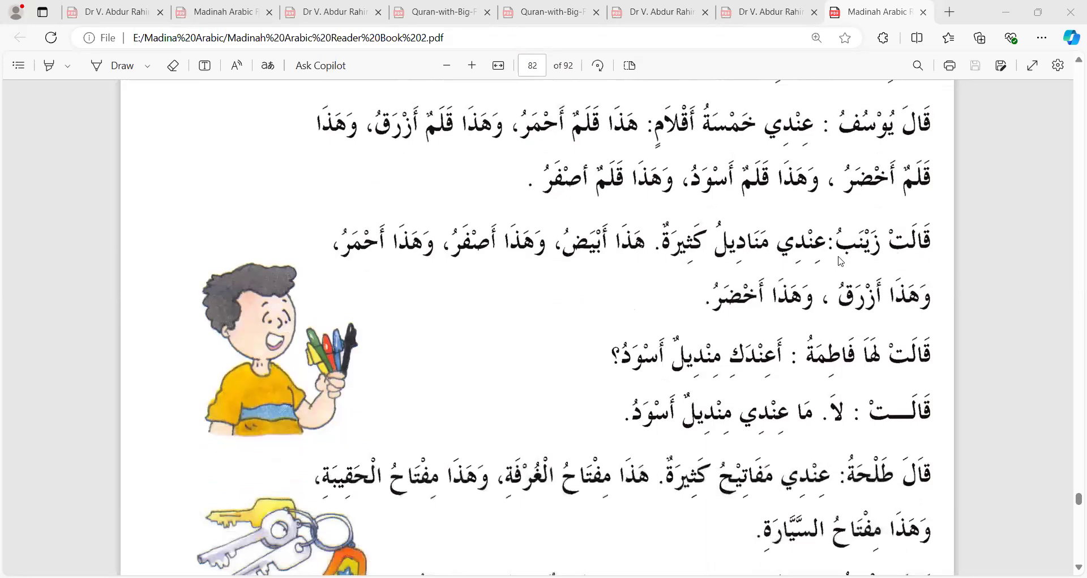
mouse_move(808, 260)
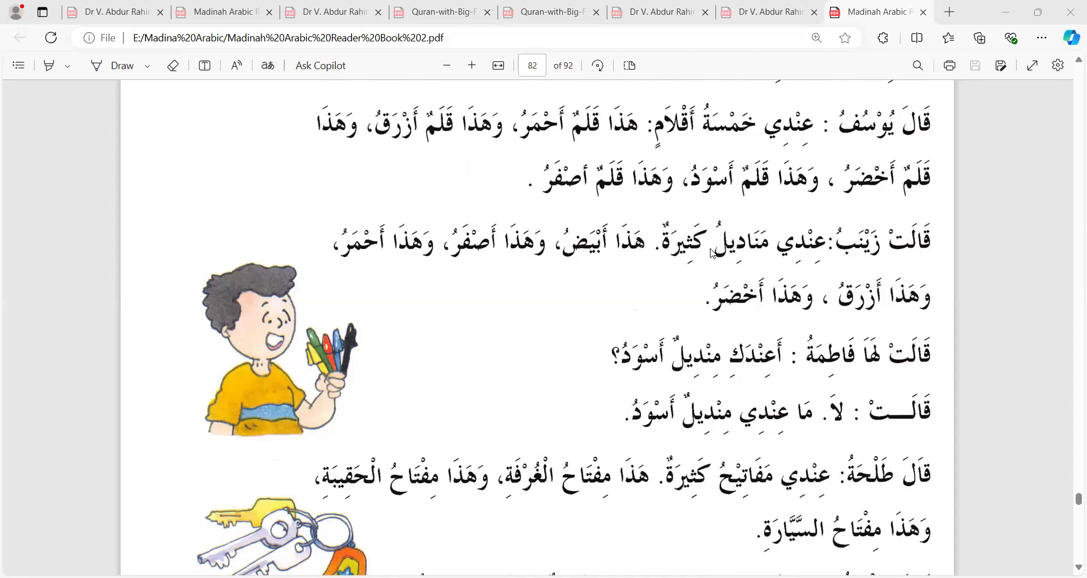
mouse_move(463, 160)
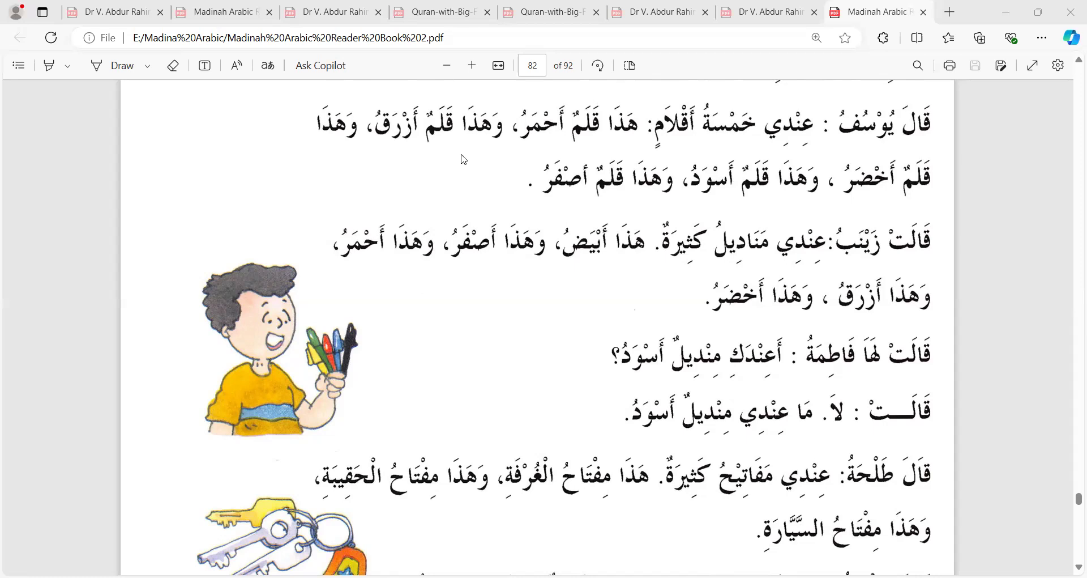
mouse_move(359, 254)
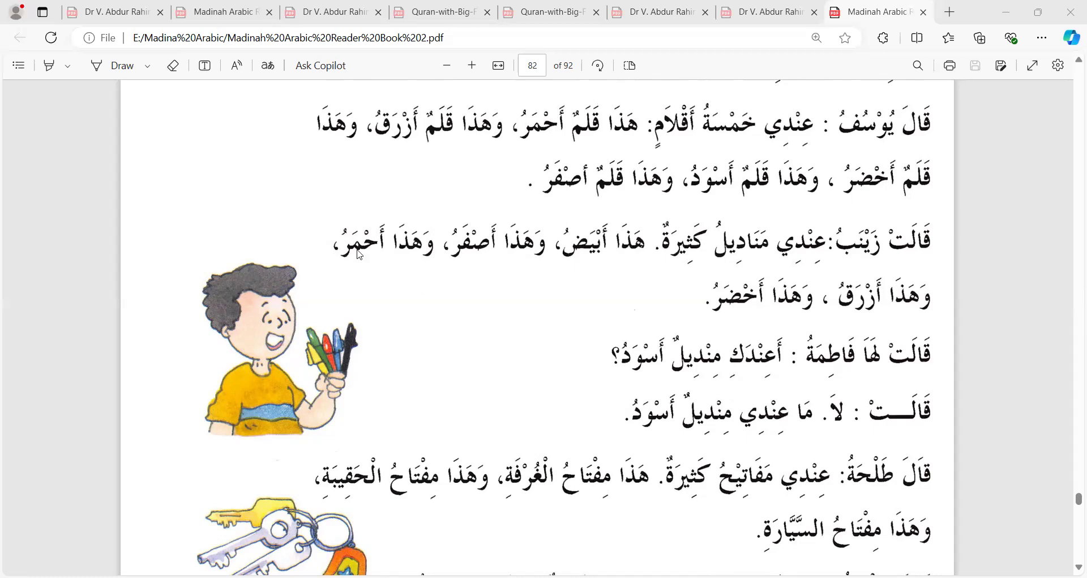
mouse_move(895, 330)
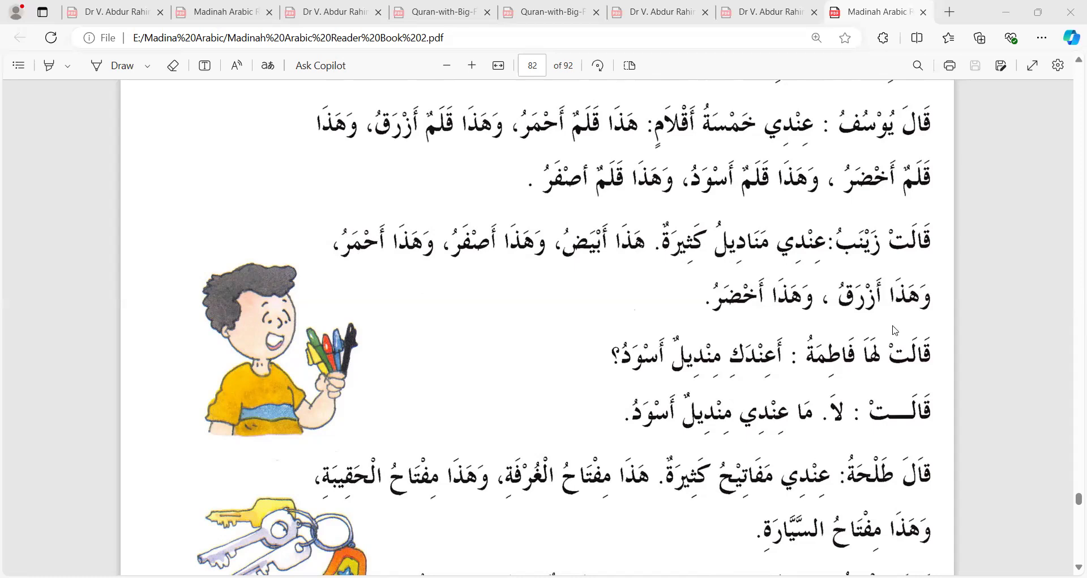
mouse_move(874, 305)
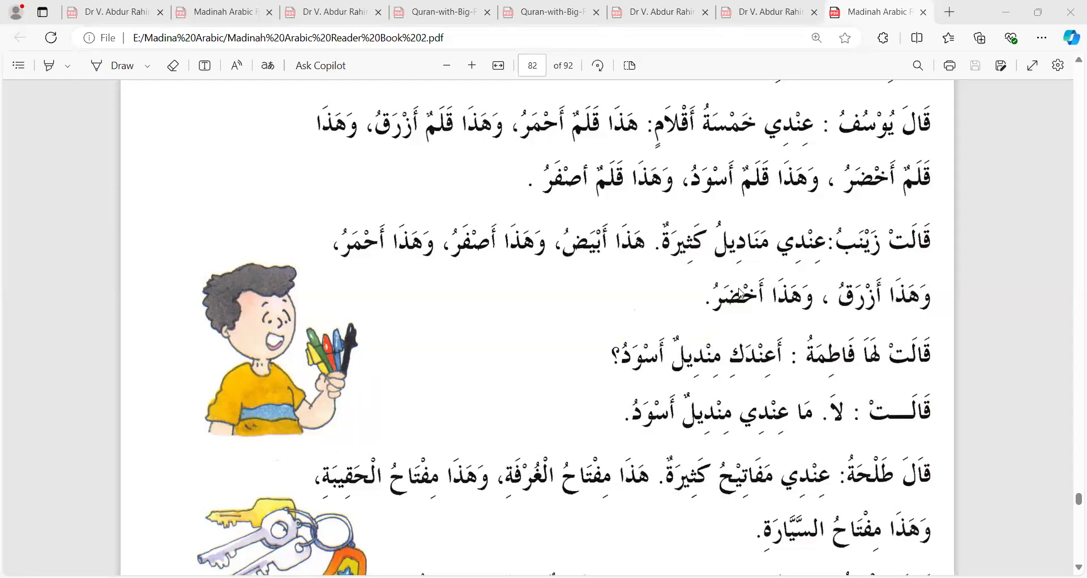
scroll("down", 3)
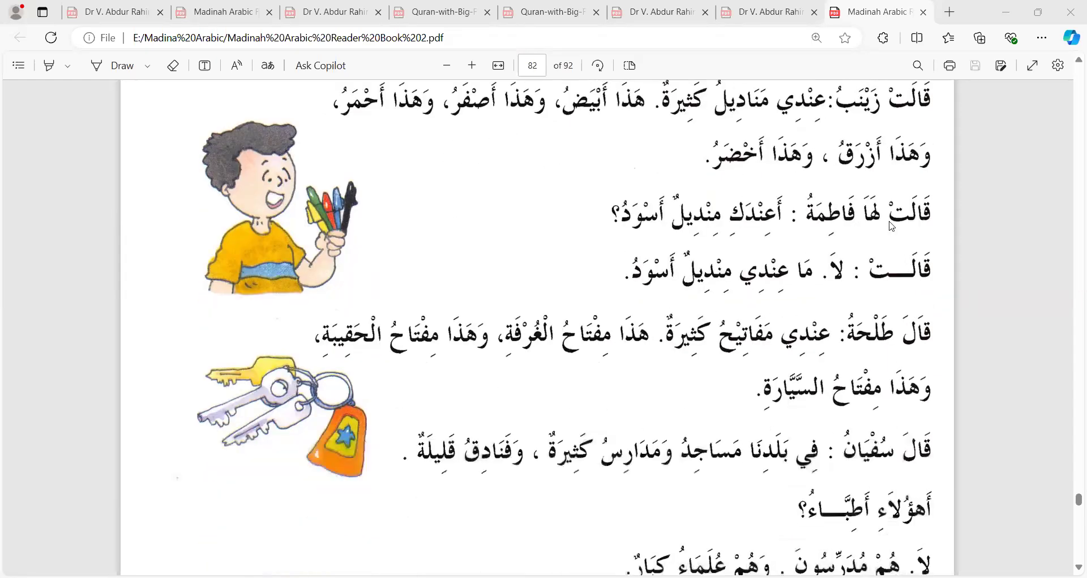
mouse_move(817, 220)
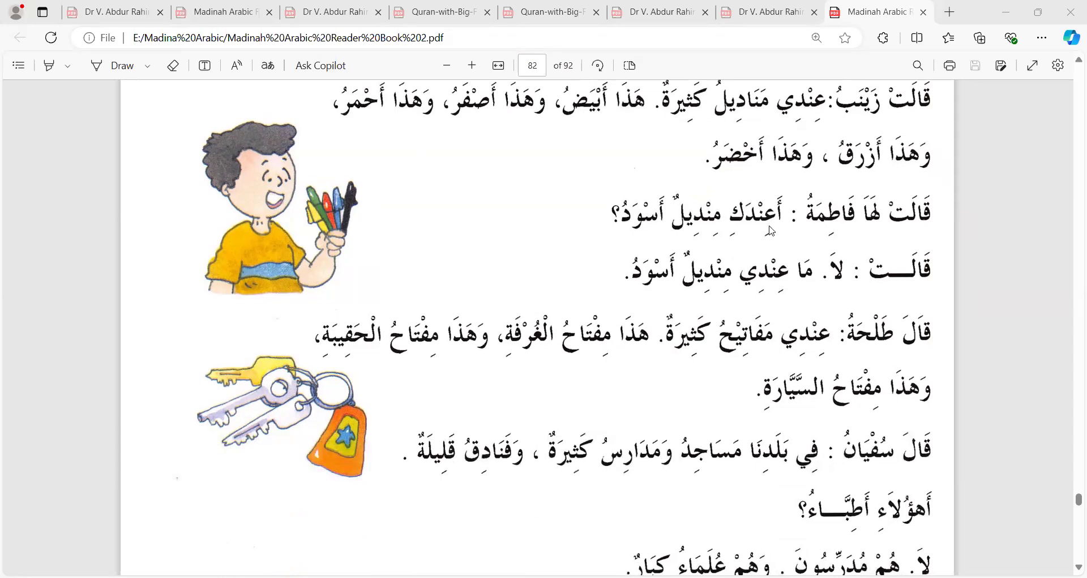
mouse_move(794, 240)
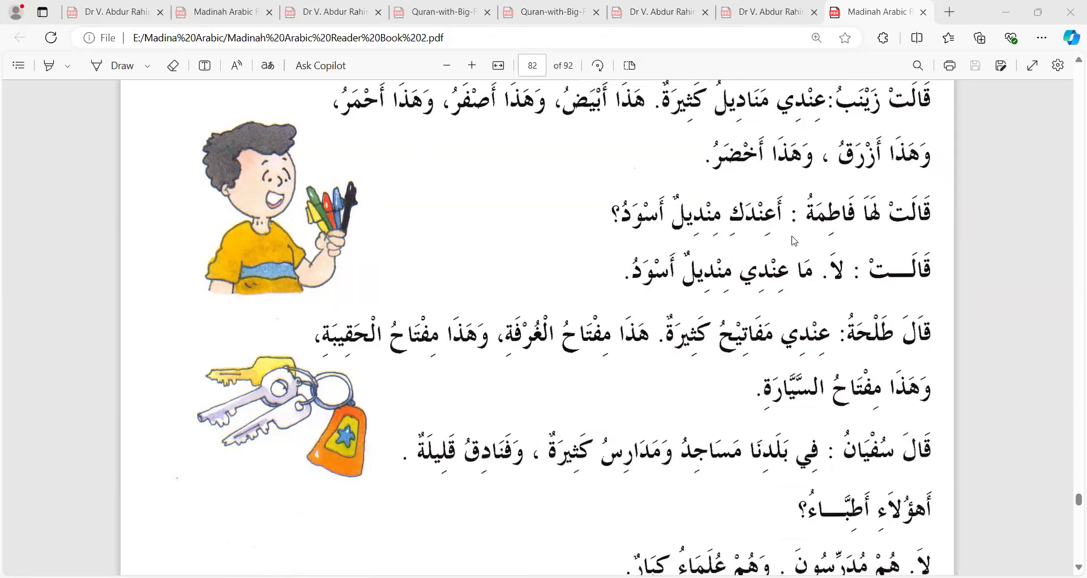
mouse_move(686, 229)
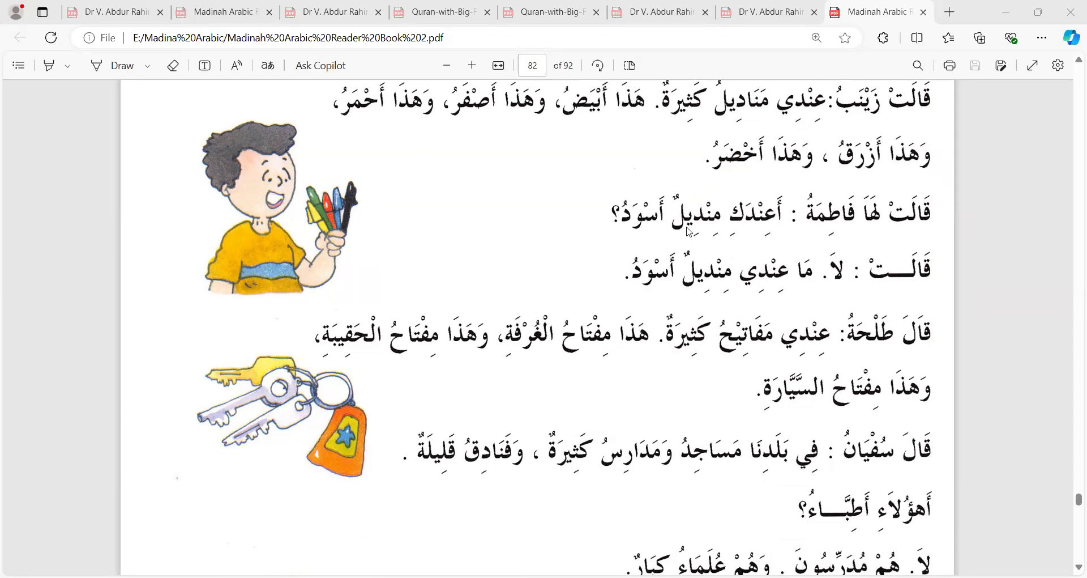
mouse_move(893, 235)
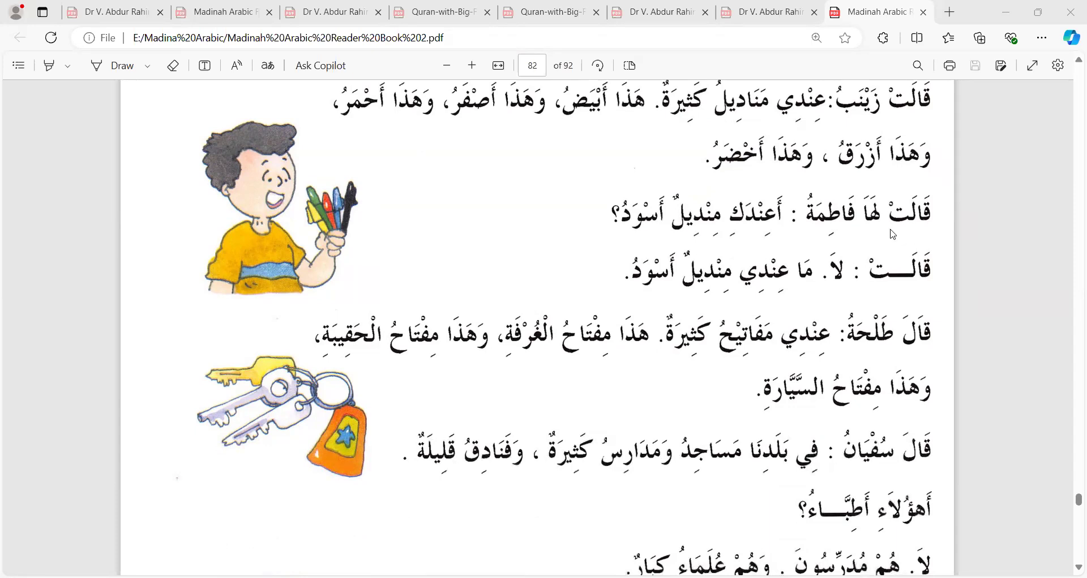
scroll("up", 3)
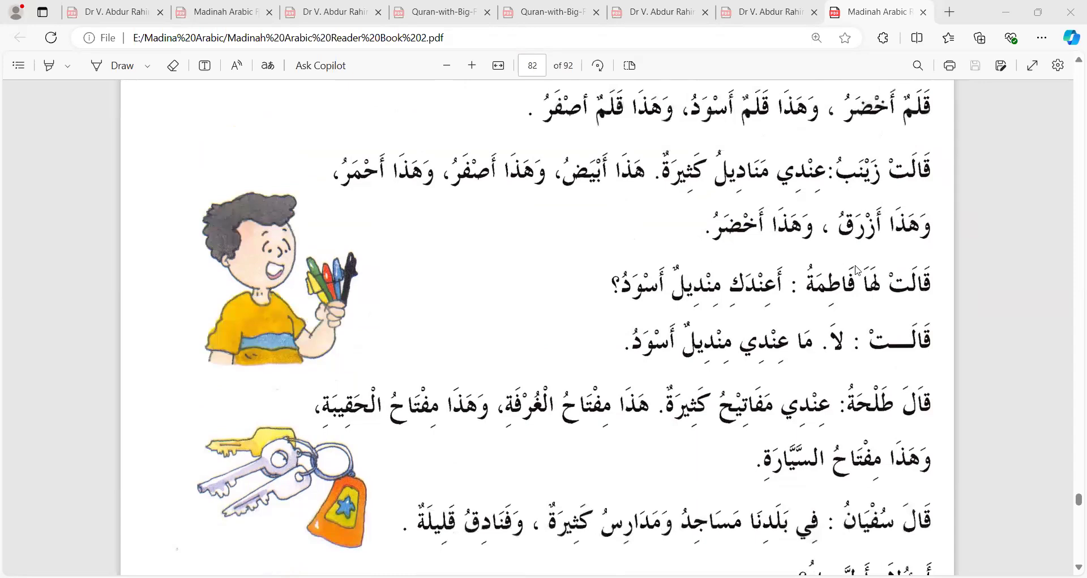
mouse_move(826, 295)
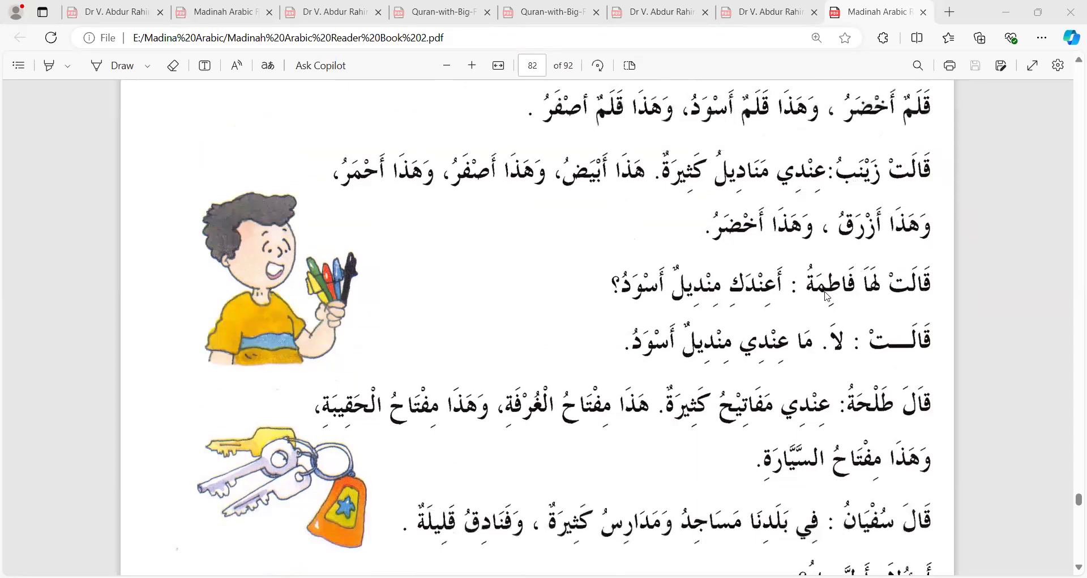
mouse_move(837, 260)
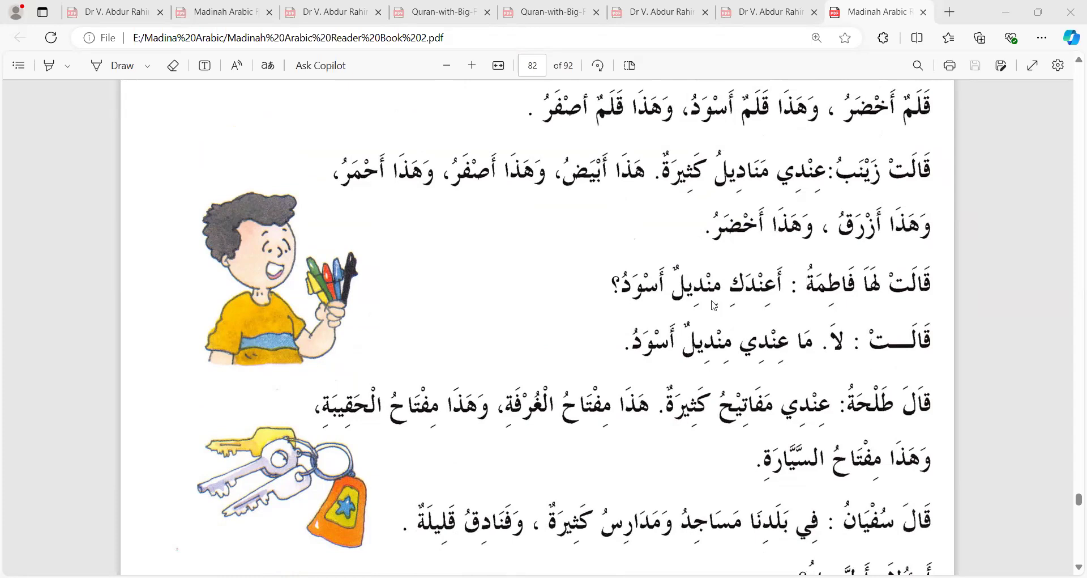
mouse_move(751, 352)
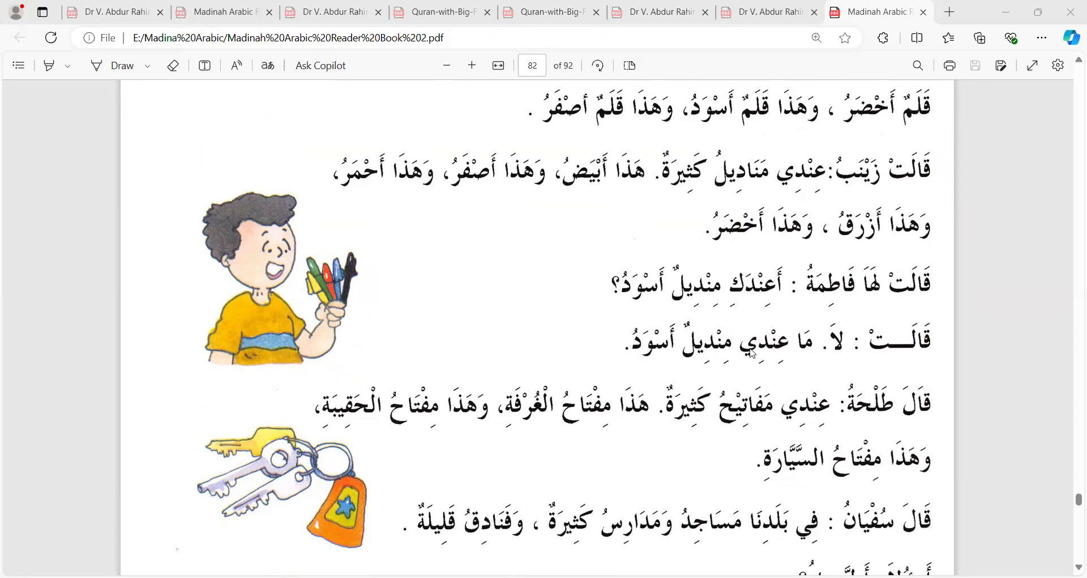